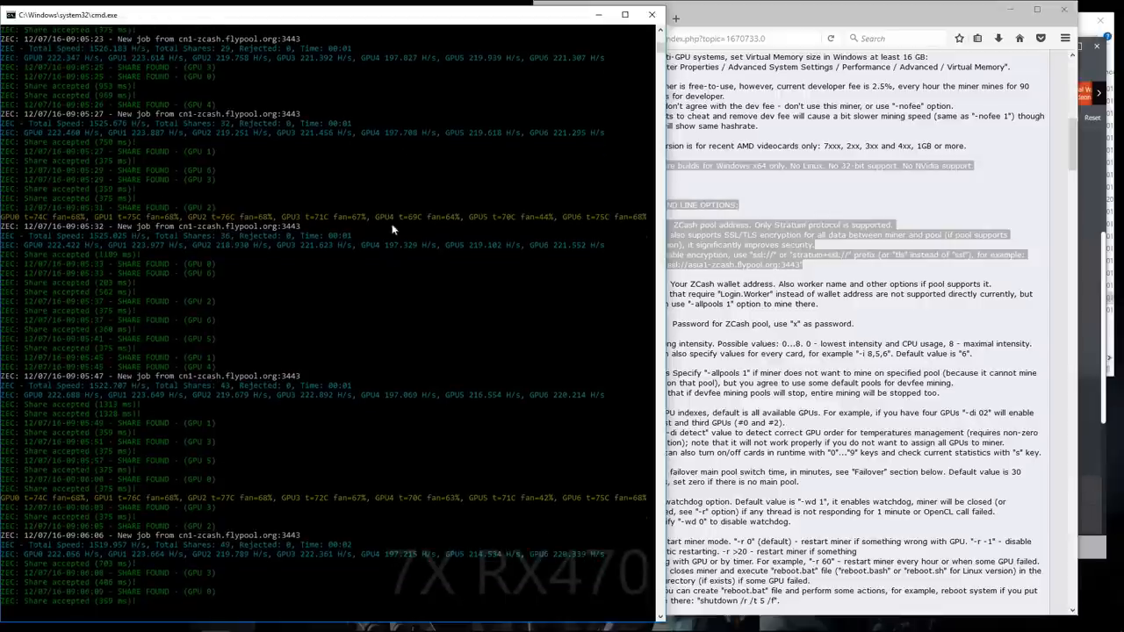
pyautogui.moveTo(447, 412)
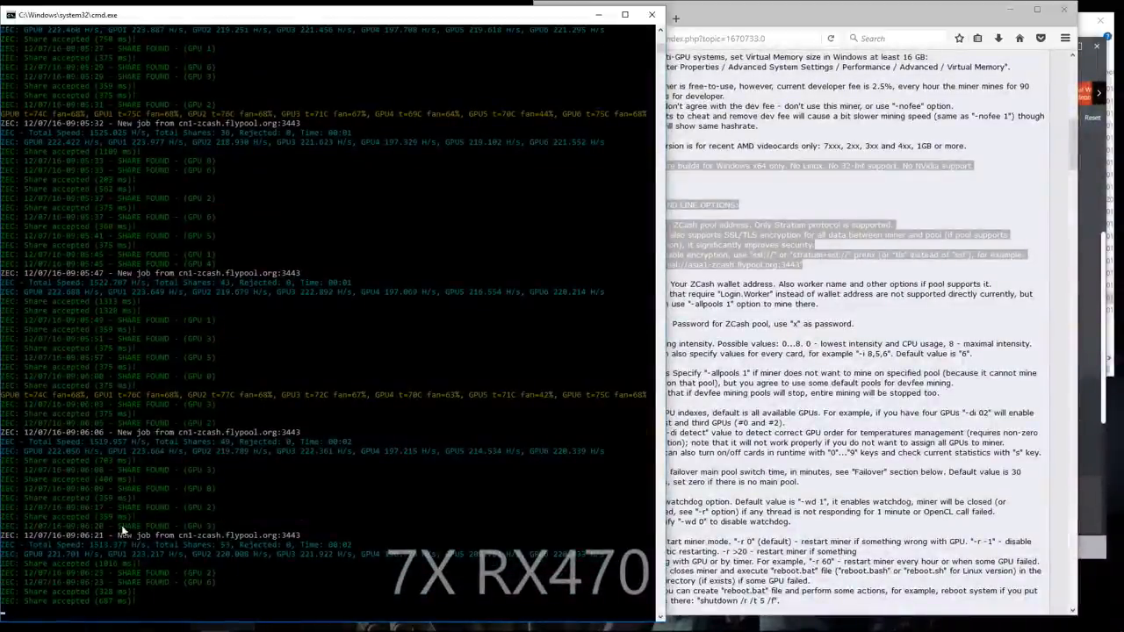
pyautogui.moveTo(1095, 149)
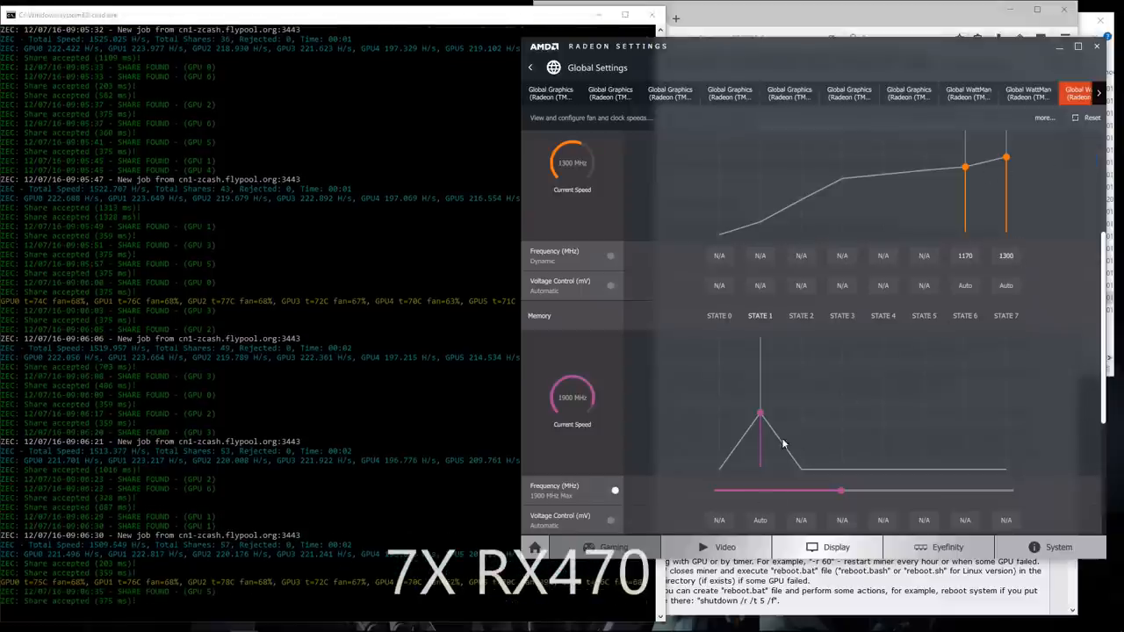
pyautogui.moveTo(1032, 145)
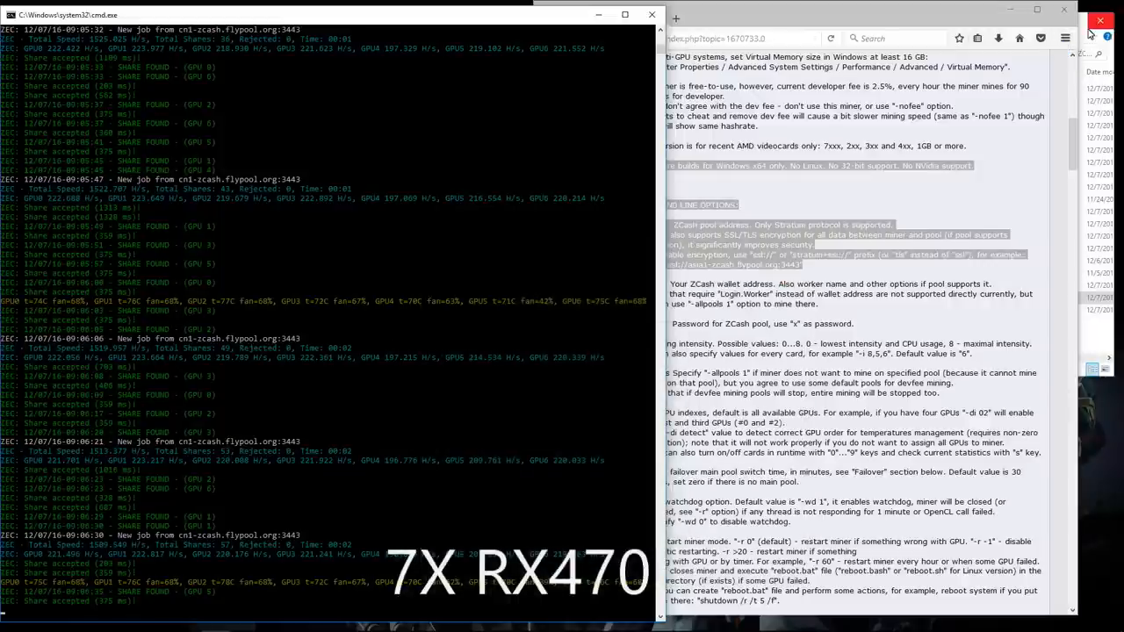
# Open the miner's start batch file in Notepad to view its GPU settings and ZecMiner64 command.
pyautogui.rightClick(953, 304)
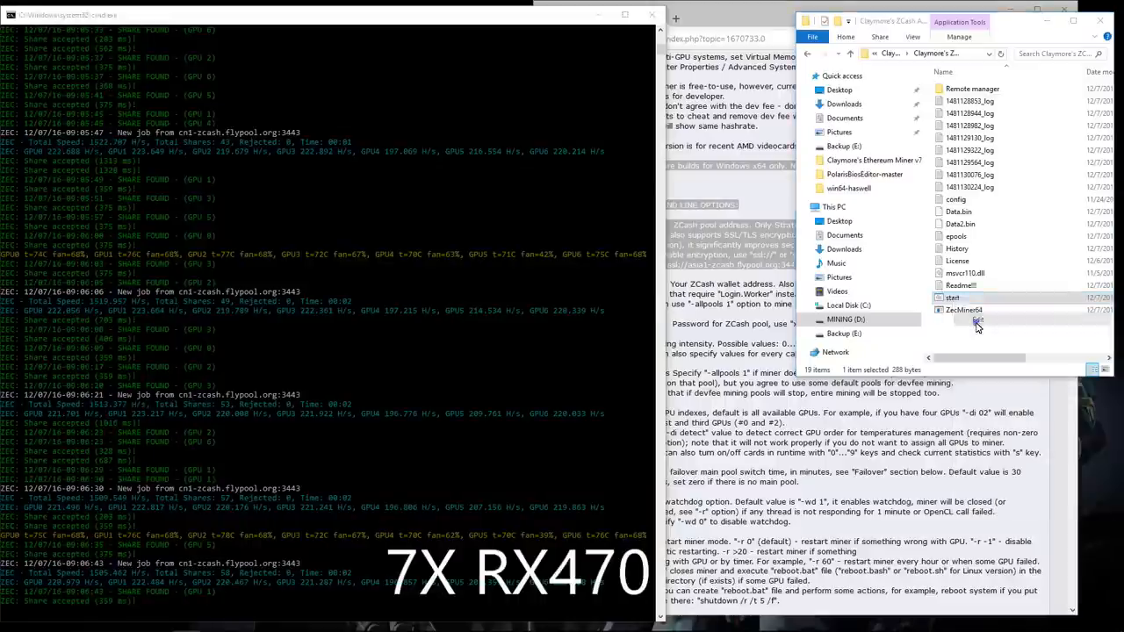
pyautogui.doubleClick(955, 298)
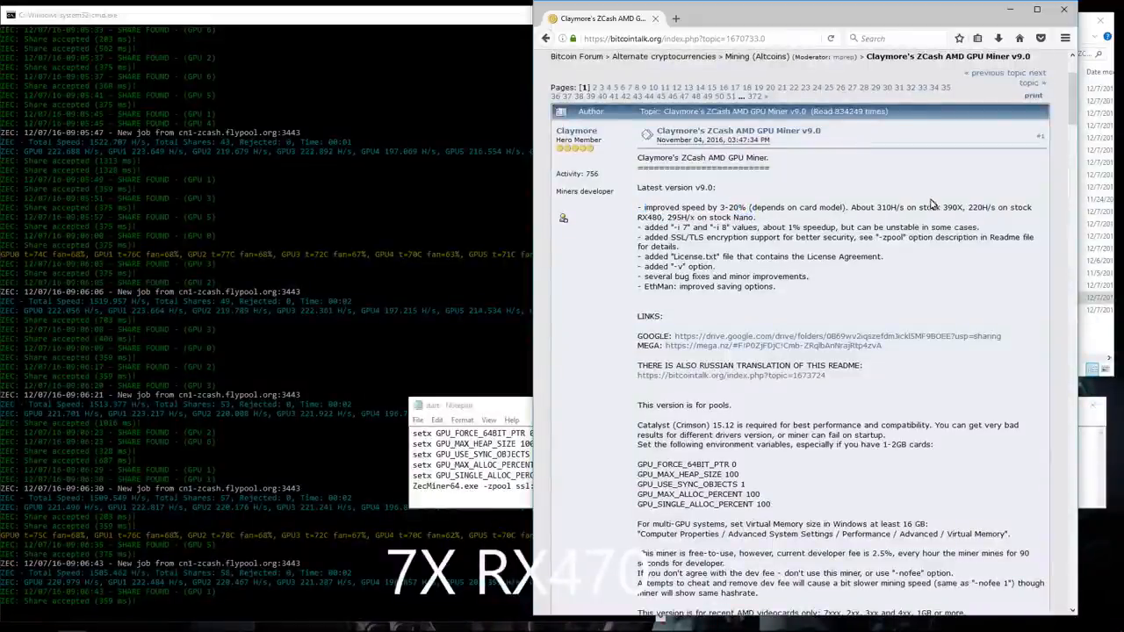
# Highlight the v9.0 release note about SSL/TLS encryption support in the Firefox thread.
pyautogui.moveTo(984, 207); pyautogui.dragTo(667, 227)
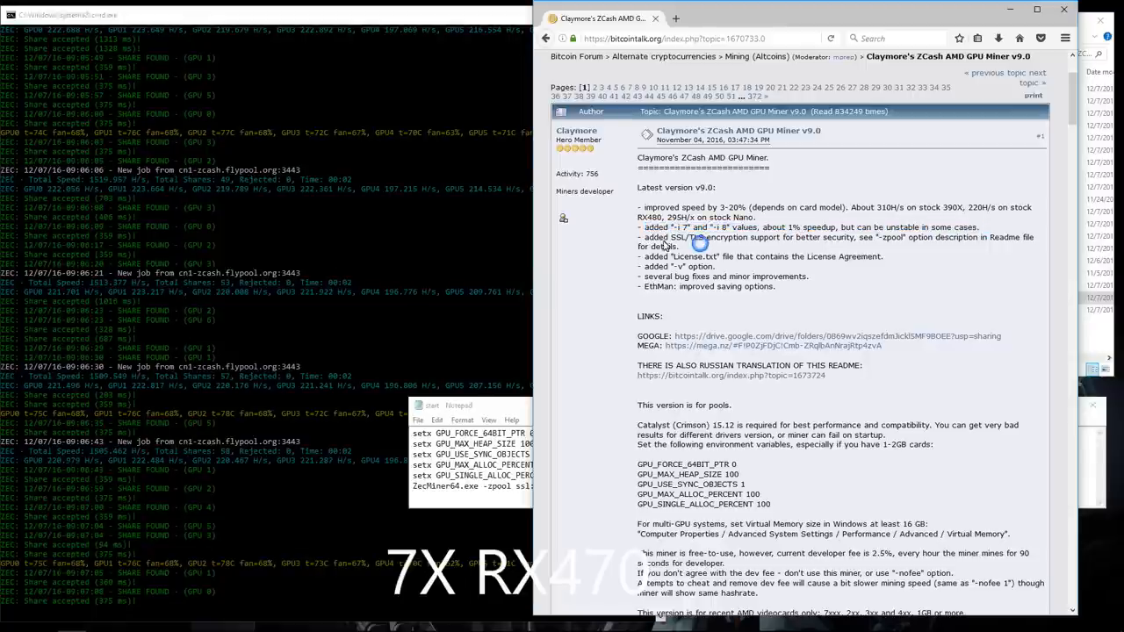
pyautogui.moveTo(643, 237); pyautogui.dragTo(904, 237)
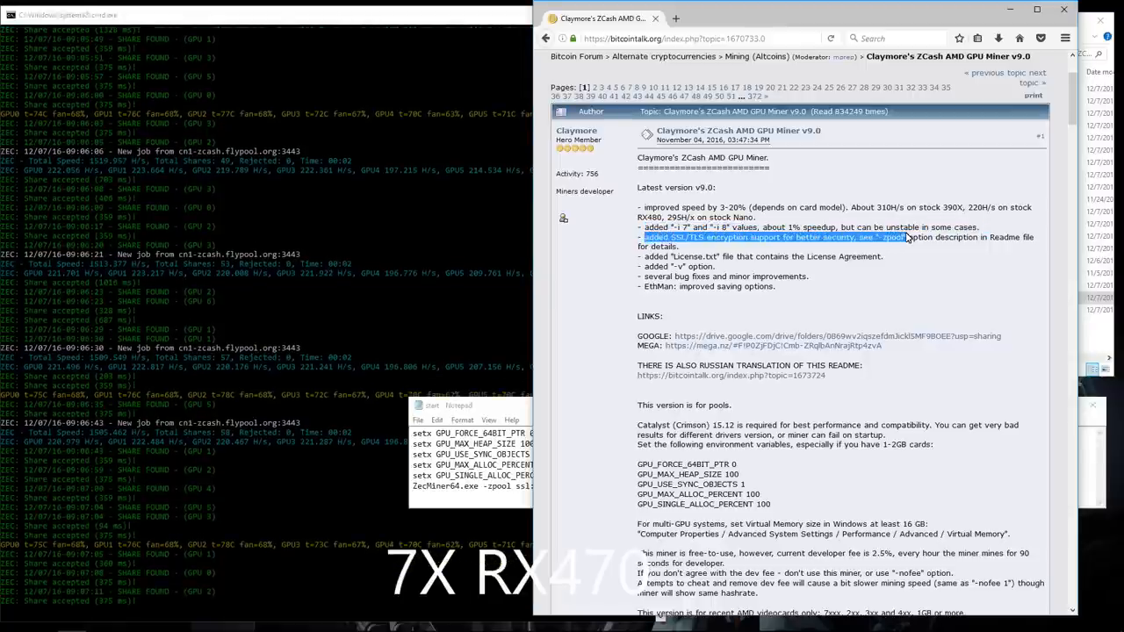
pyautogui.scroll(-3)
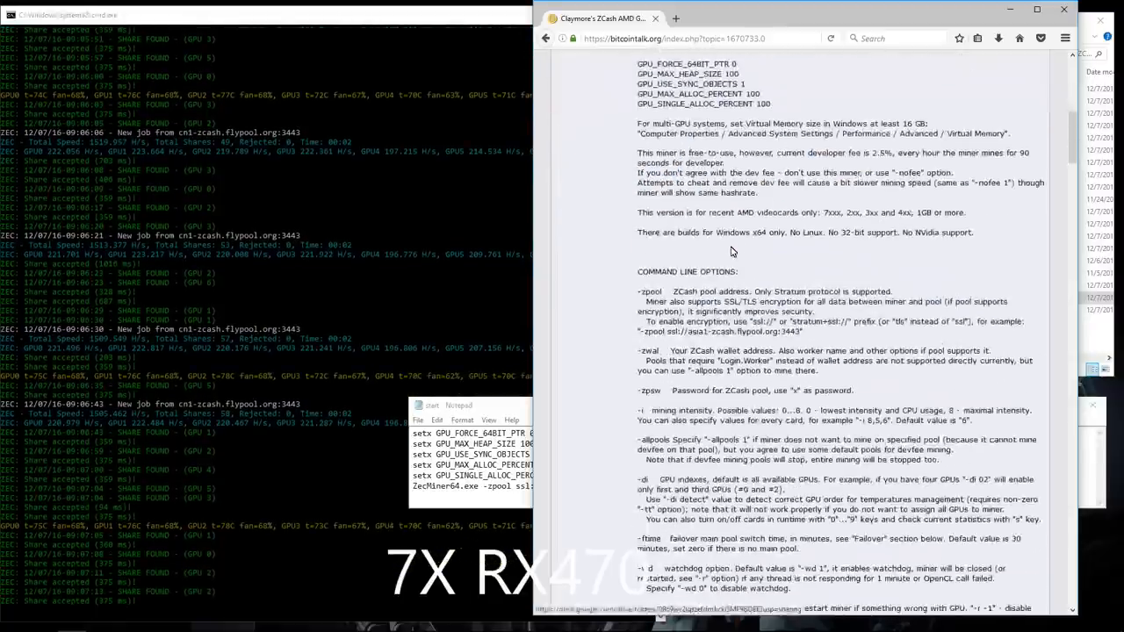
# Highlight the -zpool option description and the ssl:// prefix in its example address.
pyautogui.doubleClick(669, 291)
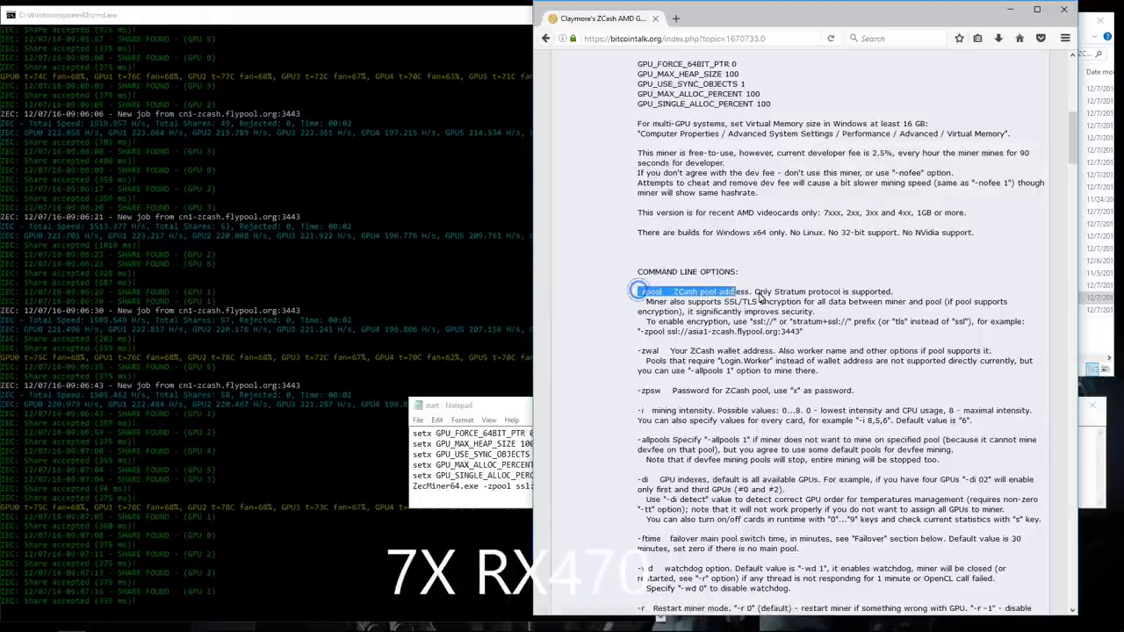
pyautogui.moveTo(641, 291); pyautogui.dragTo(865, 306)
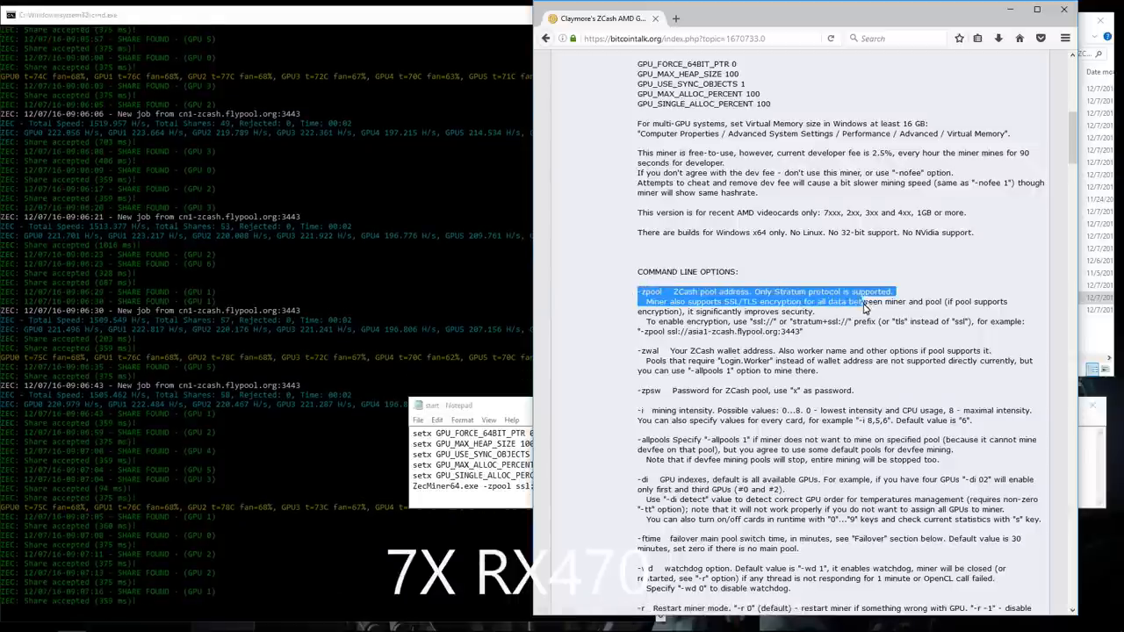
pyautogui.click(754, 328)
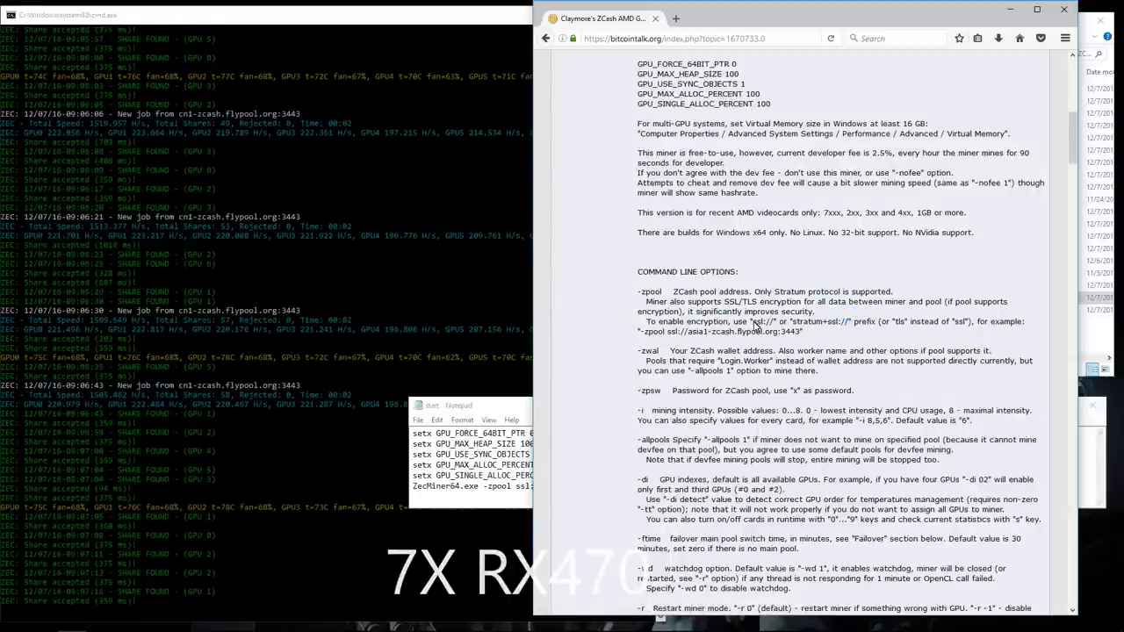
pyautogui.doubleClick(806, 321)
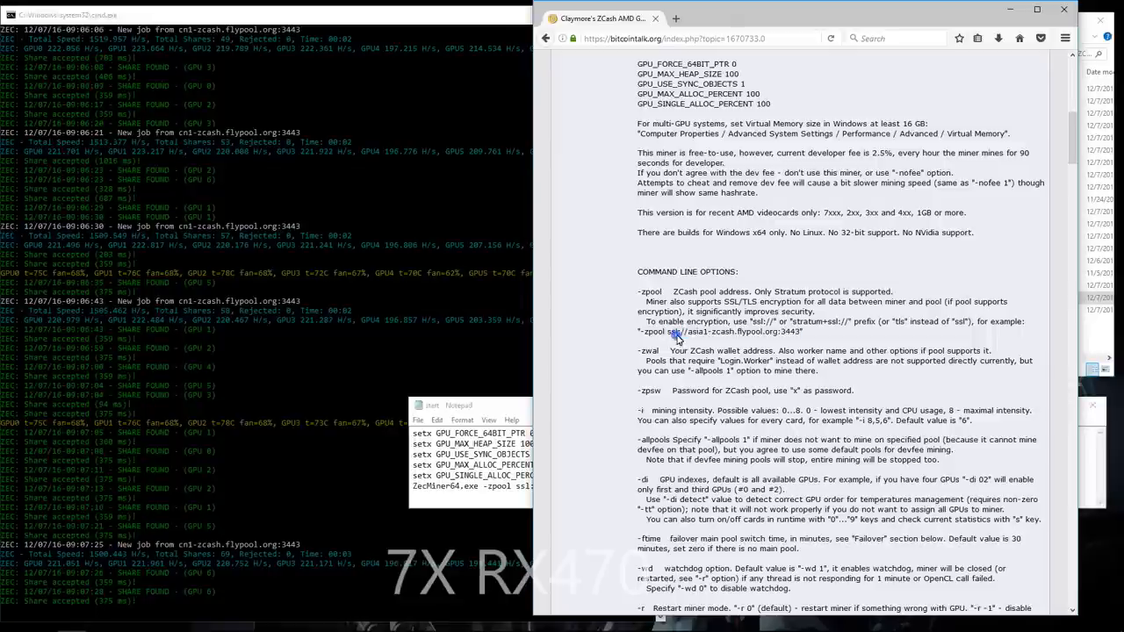
pyautogui.doubleClick(678, 332)
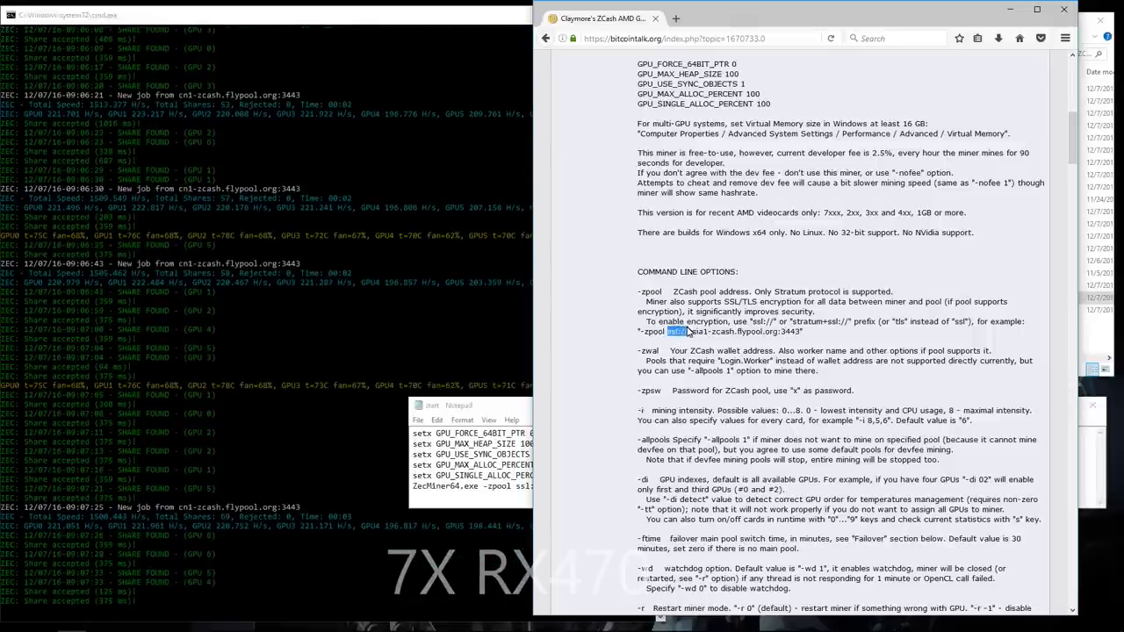
pyautogui.click(782, 332)
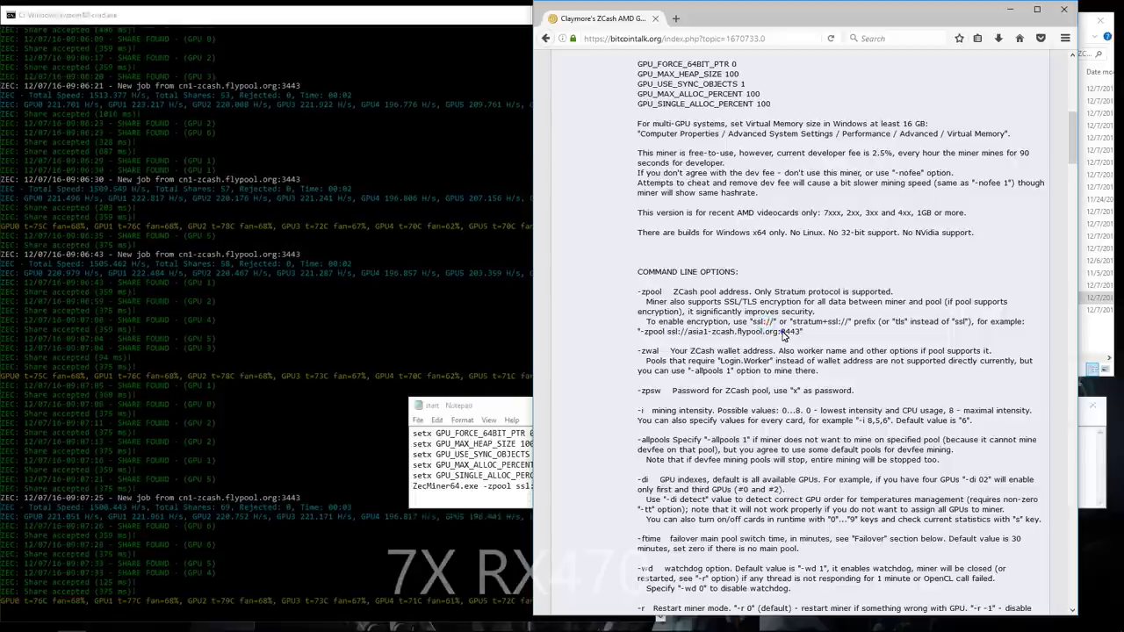
pyautogui.doubleClick(793, 332)
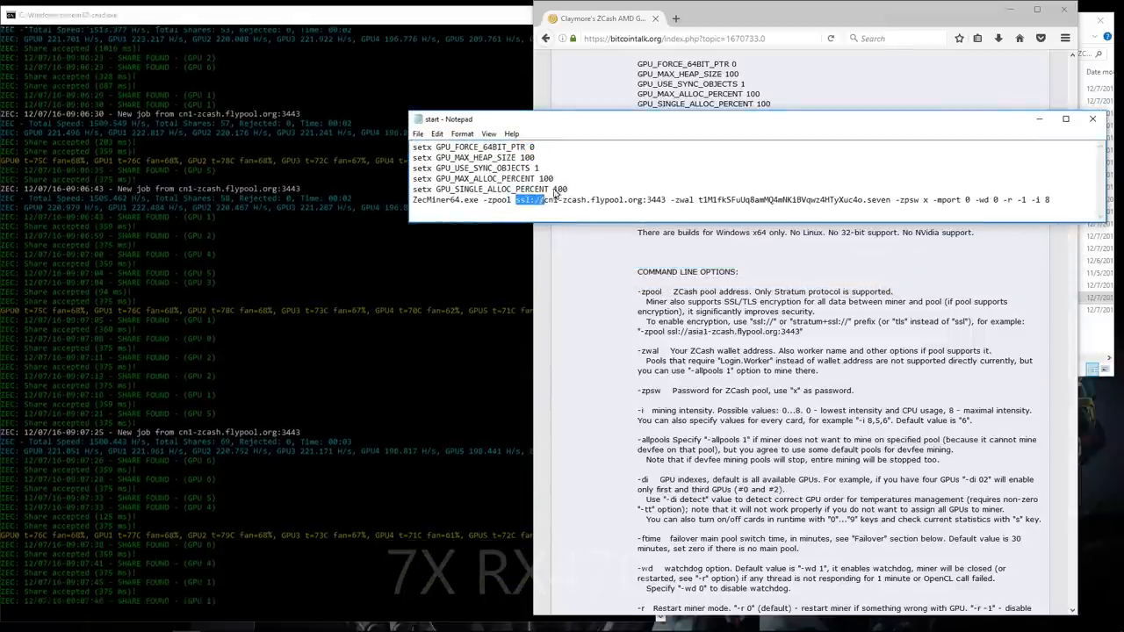
# Highlight ssl:// in the ssl://cn1-zcash.flypool.org:3443 pool address of the ZecMiner64 command.
pyautogui.doubleClick(653, 199)
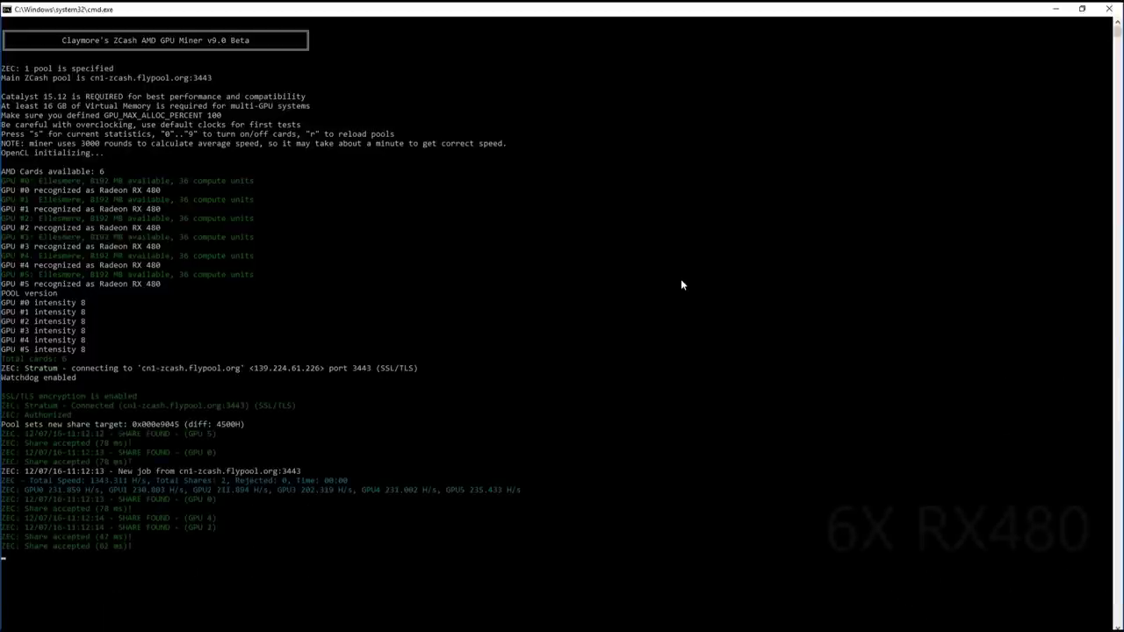
# Follow the miner console as six RX 480s report accepted shares and about 1390 H/s total.
pyautogui.scroll(-3)
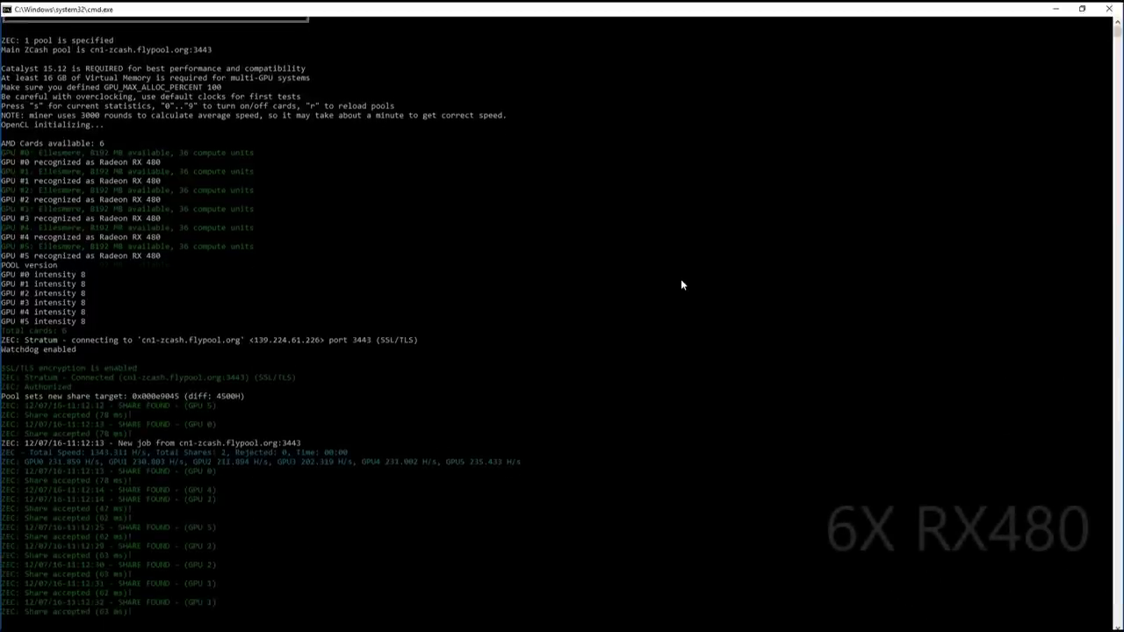
pyautogui.scroll(-3)
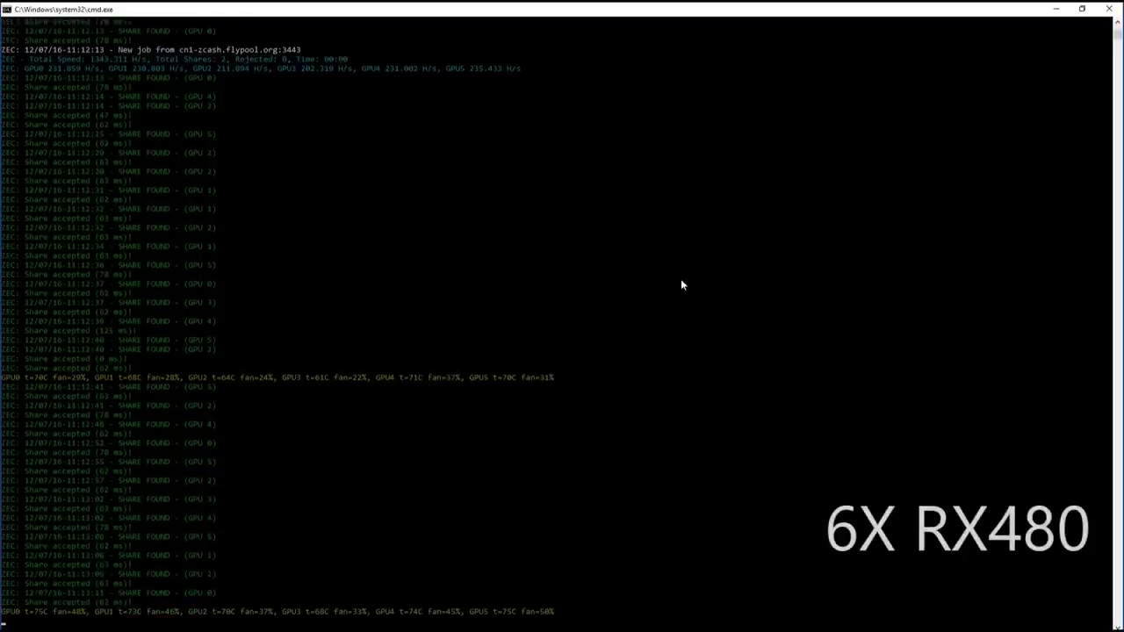
pyautogui.scroll(-3)
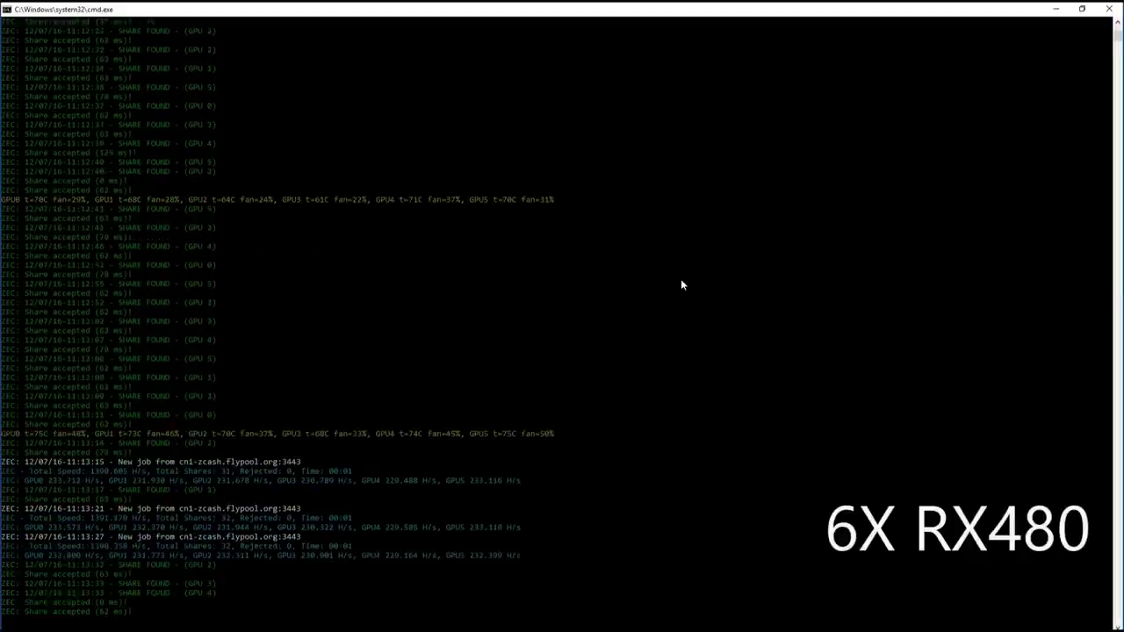
pyautogui.scroll(-3)
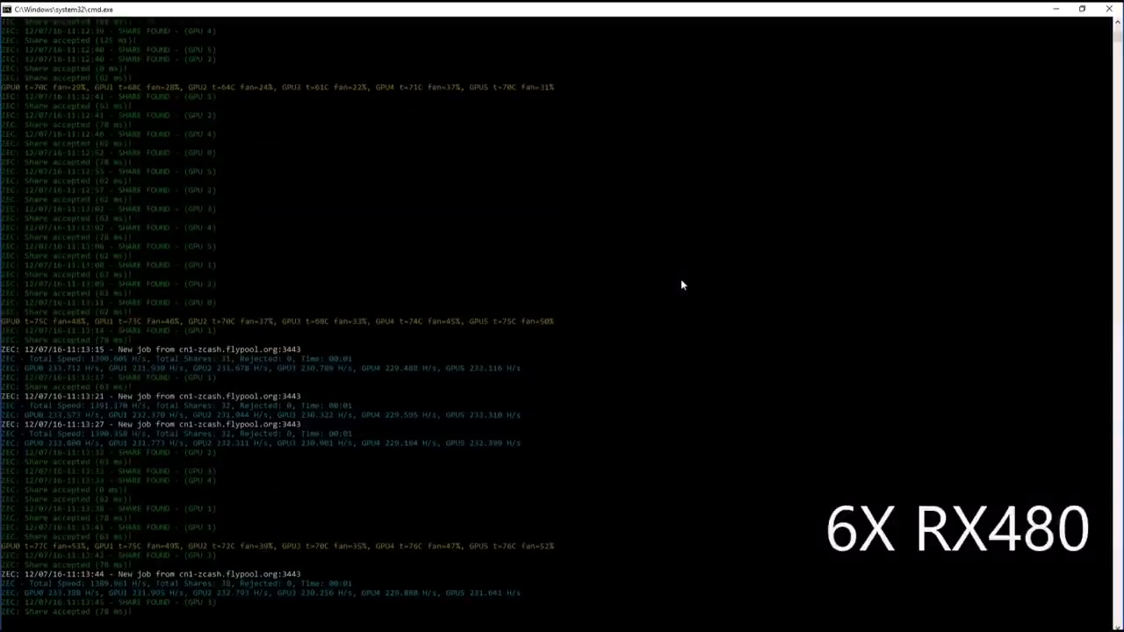
pyautogui.scroll(-3)
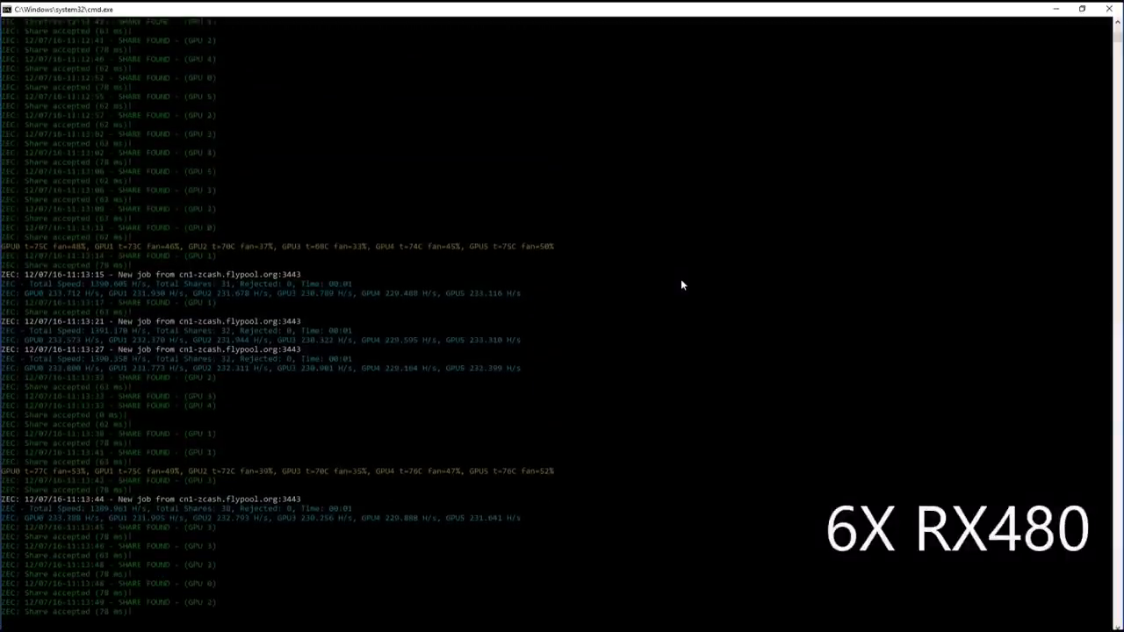
pyautogui.scroll(-3)
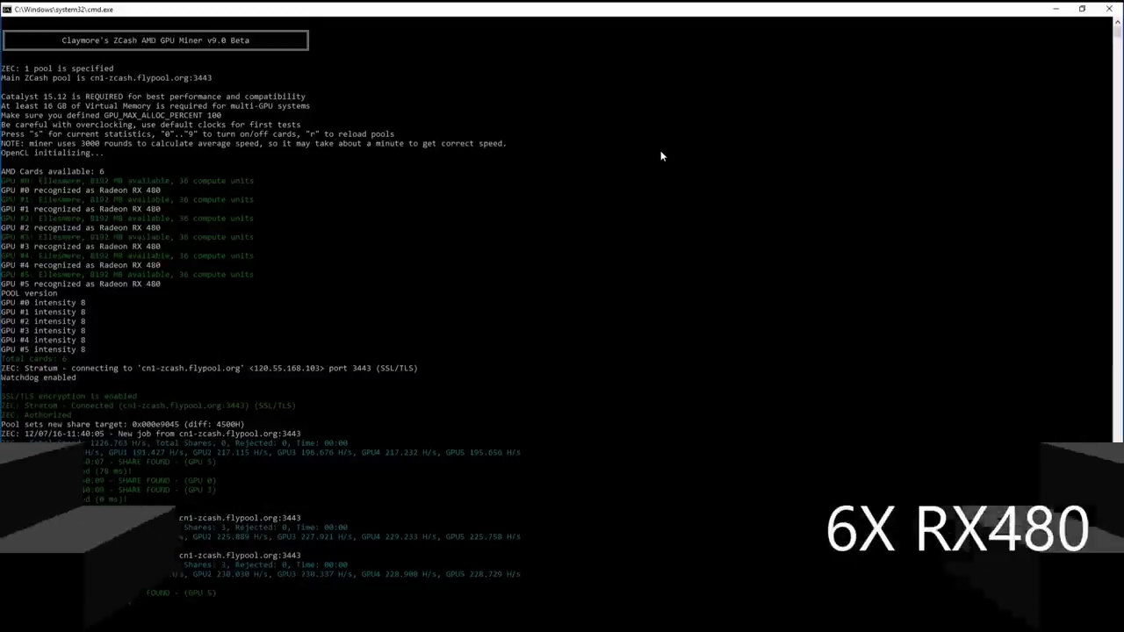
# Follow the restarted session's shares, temperatures and total speed, reaching about 1414 H/s with none rejected.
pyautogui.scroll(-3)
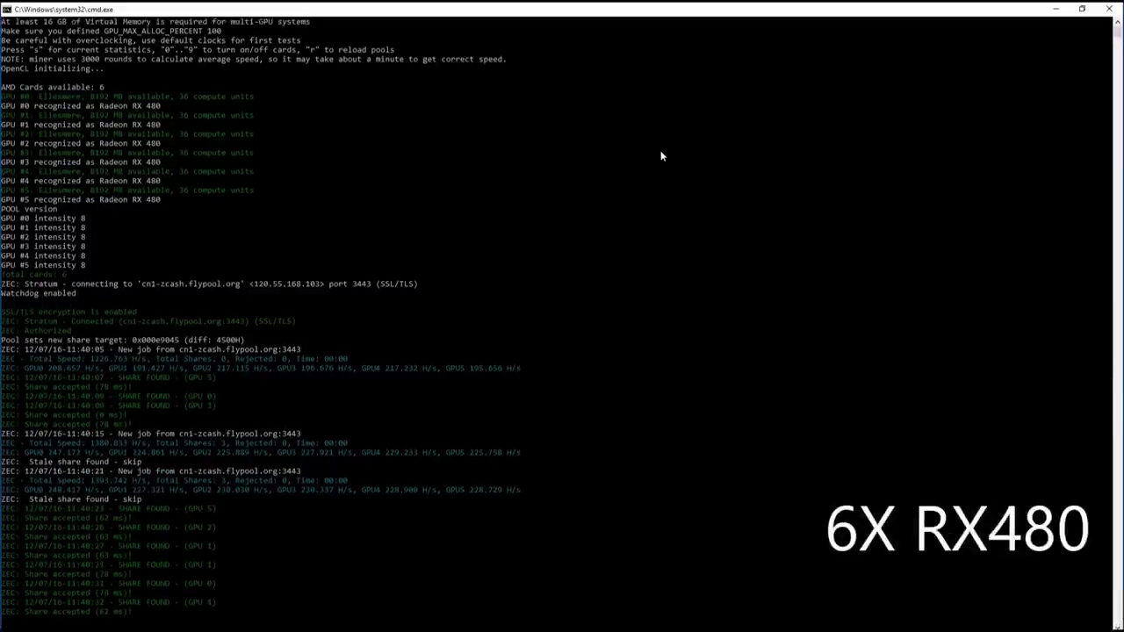
pyautogui.scroll(-3)
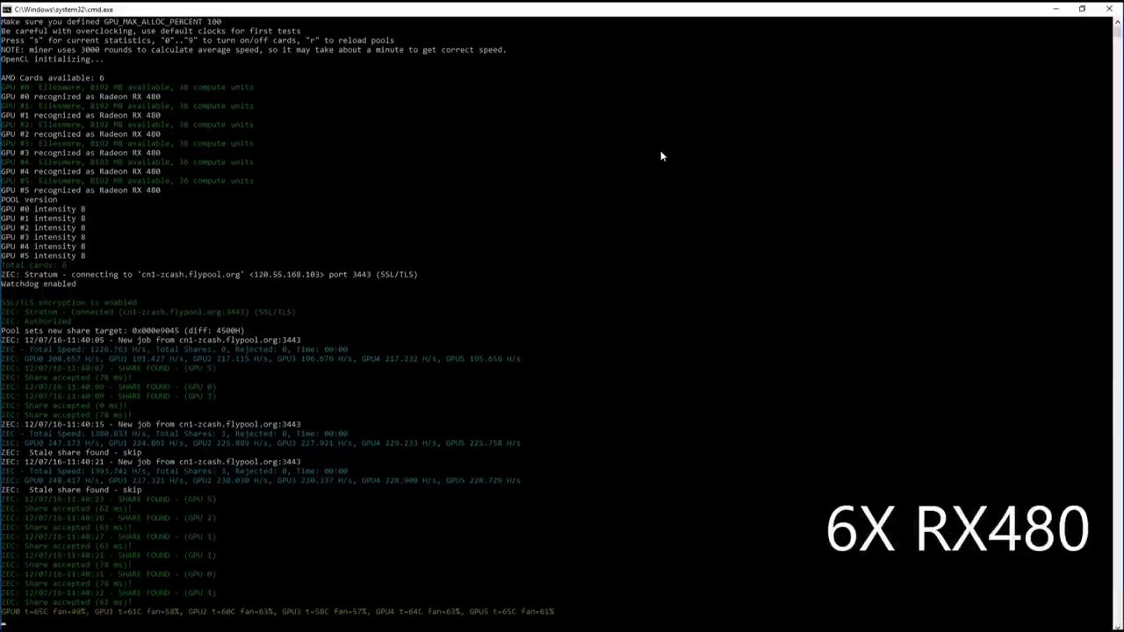
pyautogui.scroll(-3)
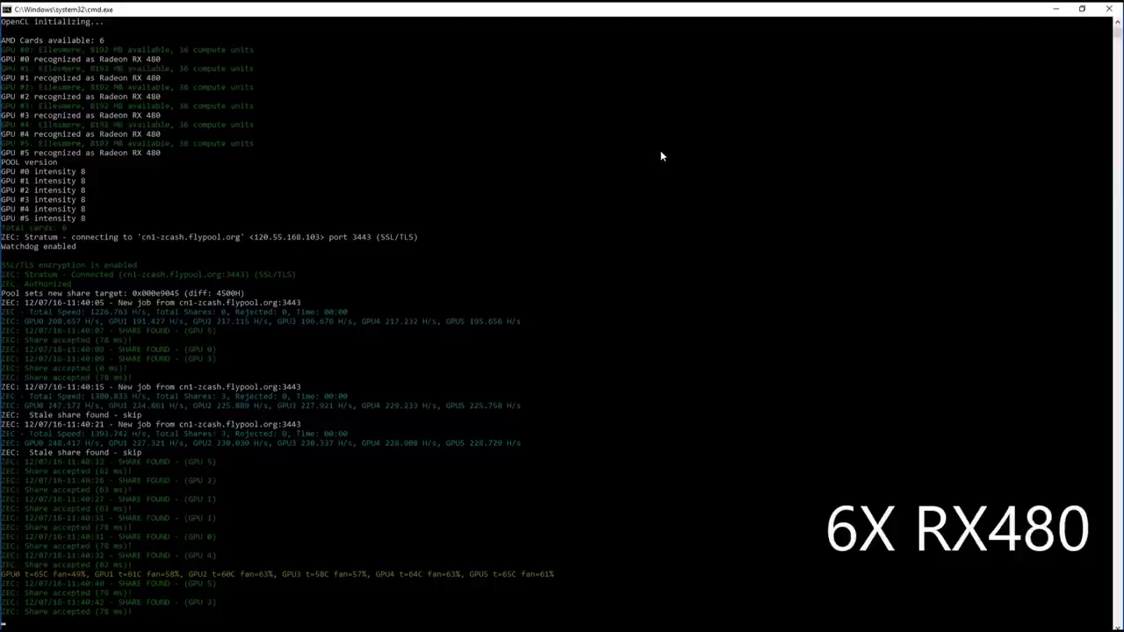
pyautogui.scroll(-3)
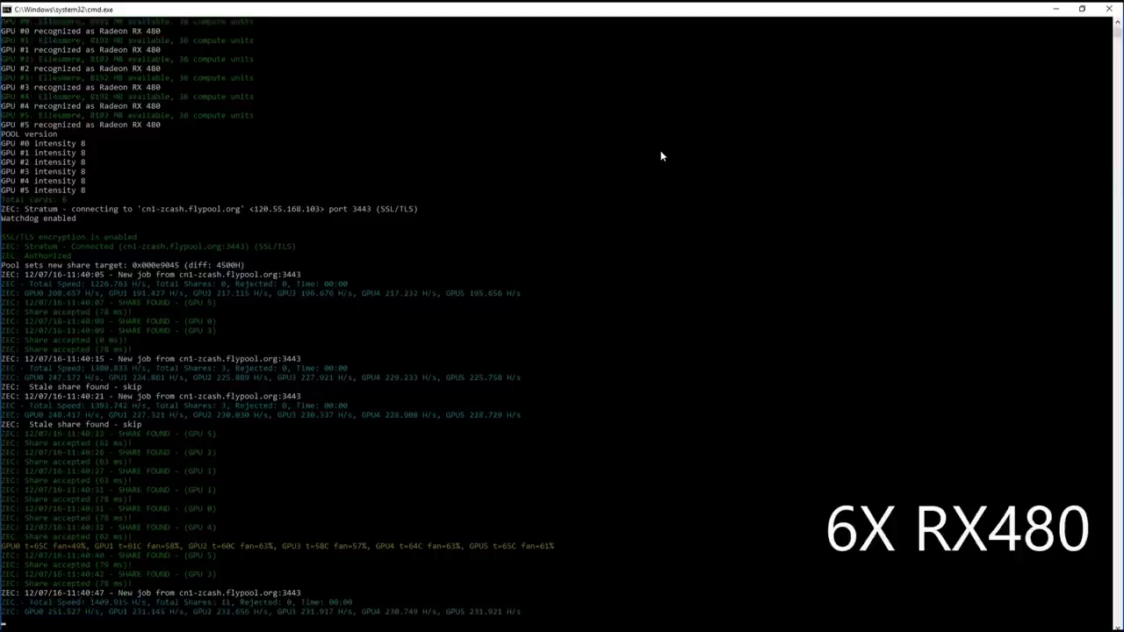
pyautogui.scroll(-3)
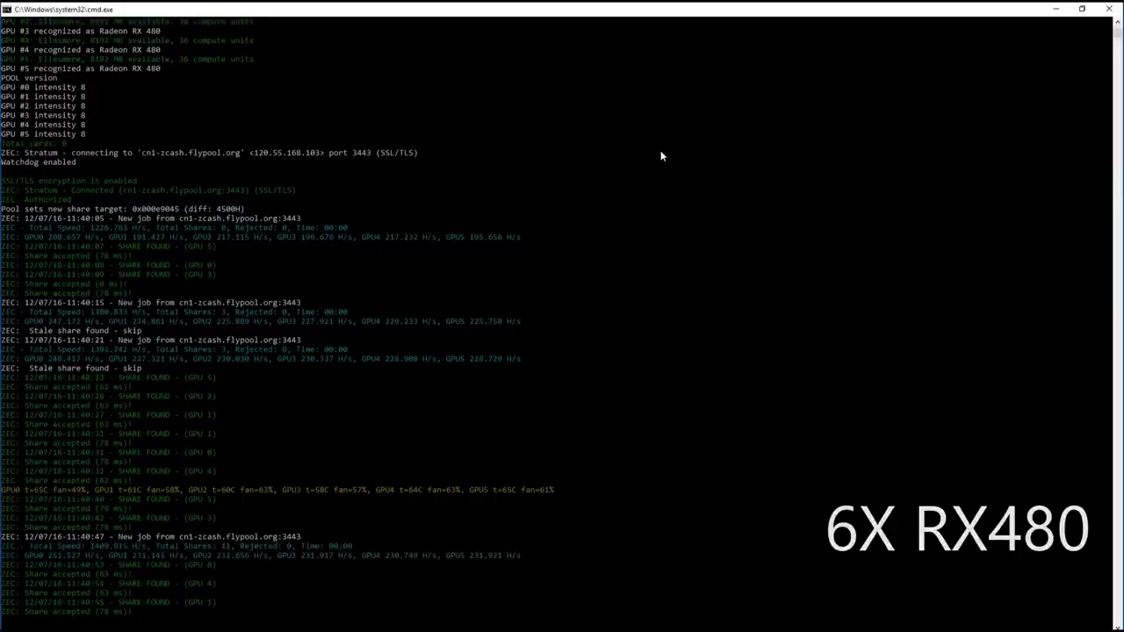
pyautogui.scroll(-3)
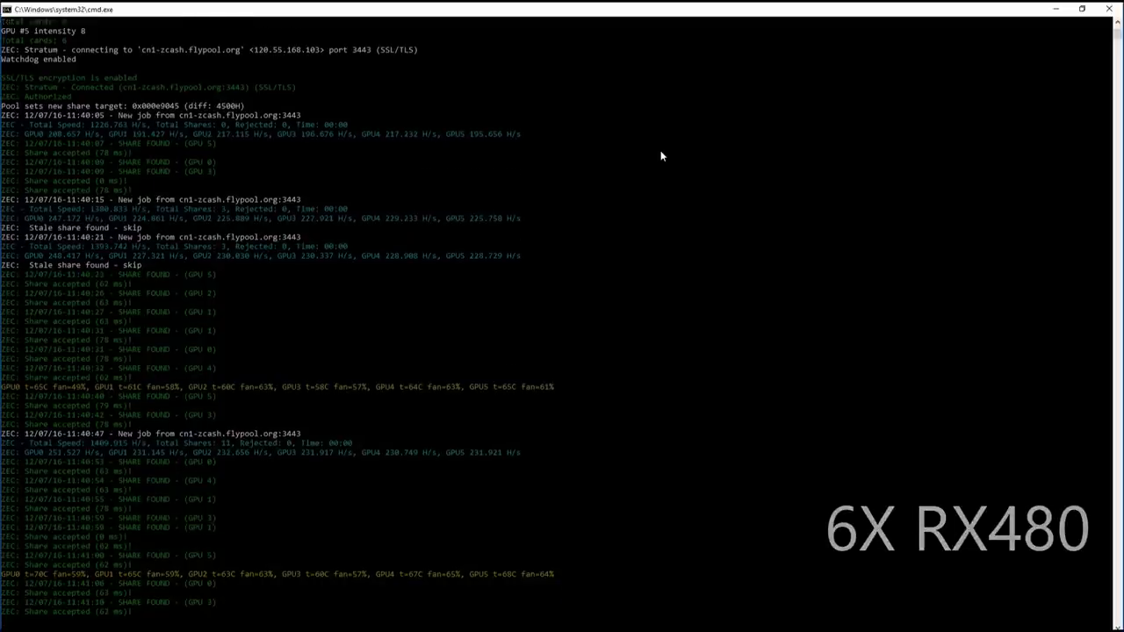
pyautogui.scroll(-3)
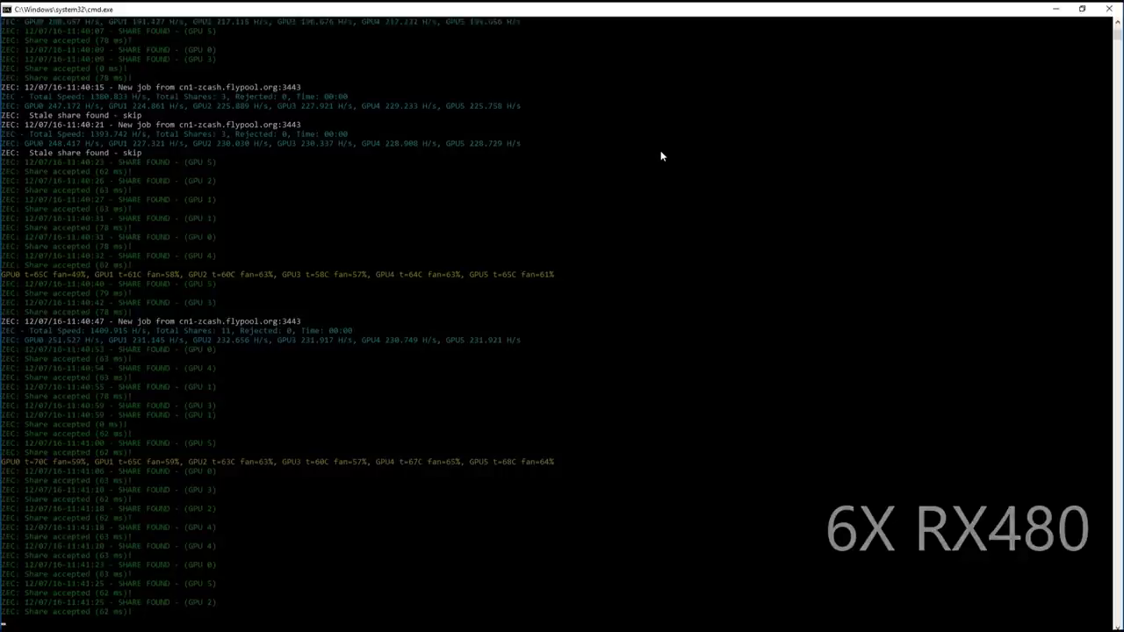
pyautogui.scroll(-3)
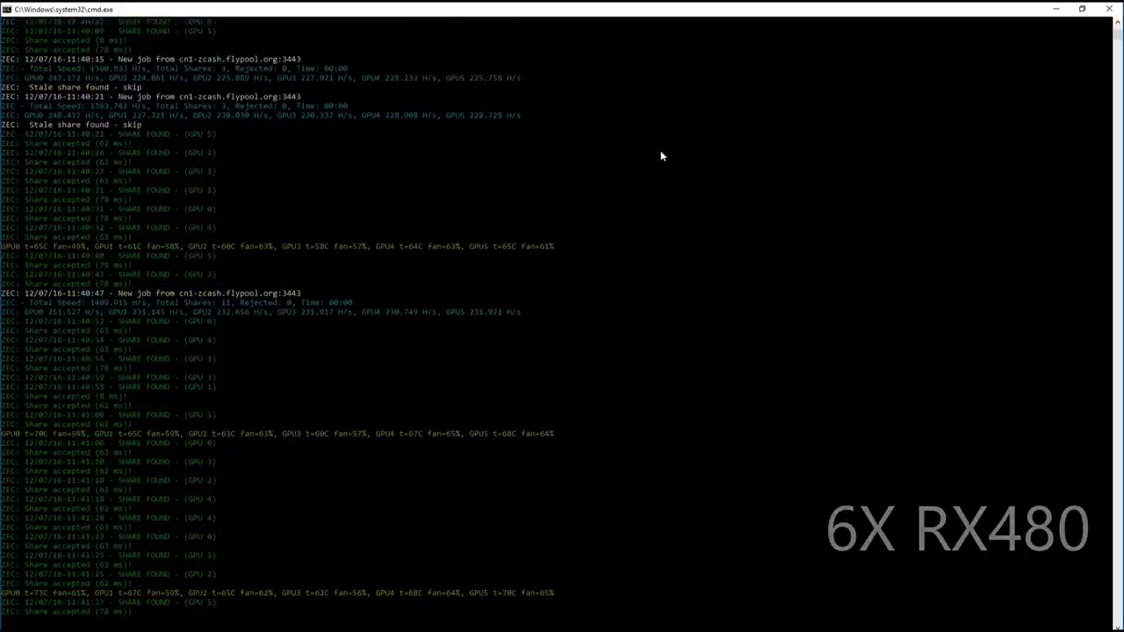
pyautogui.scroll(-3)
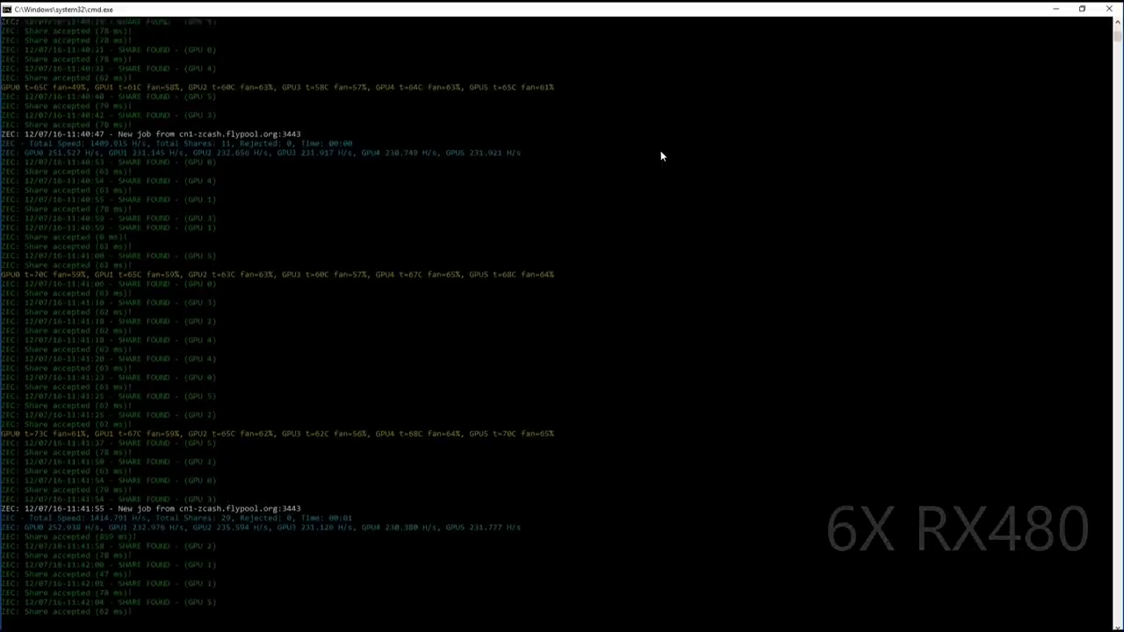
pyautogui.scroll(-3)
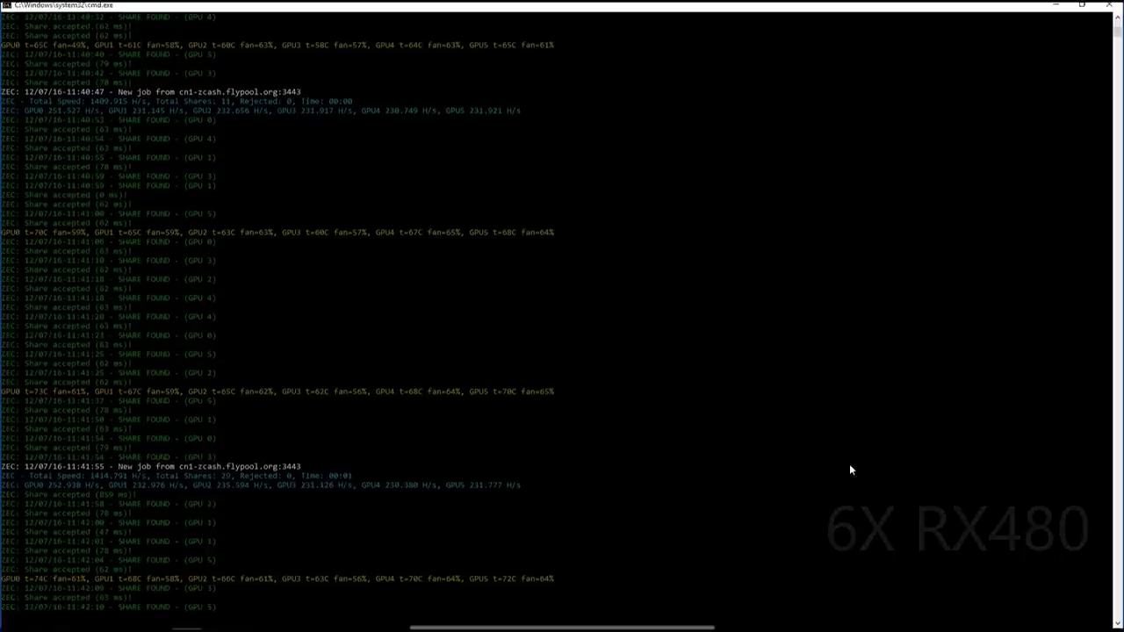